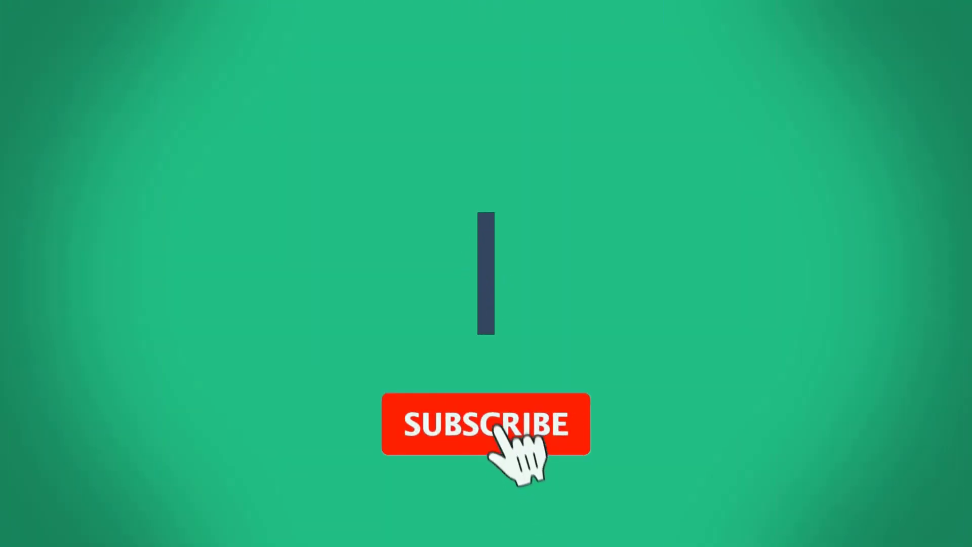
{"action": "left_click", "coordinate": [485, 425]}
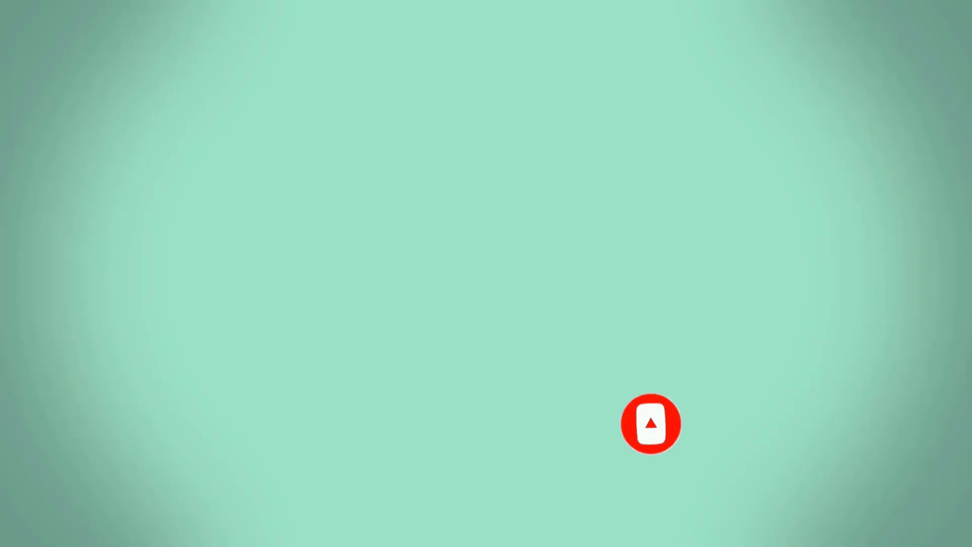
{"action": "left_click", "coordinate": [650, 424]}
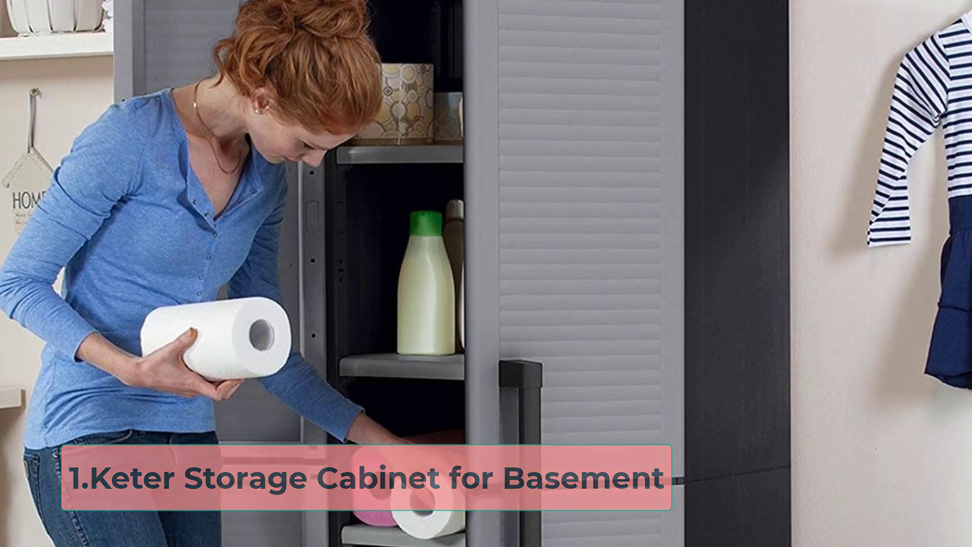